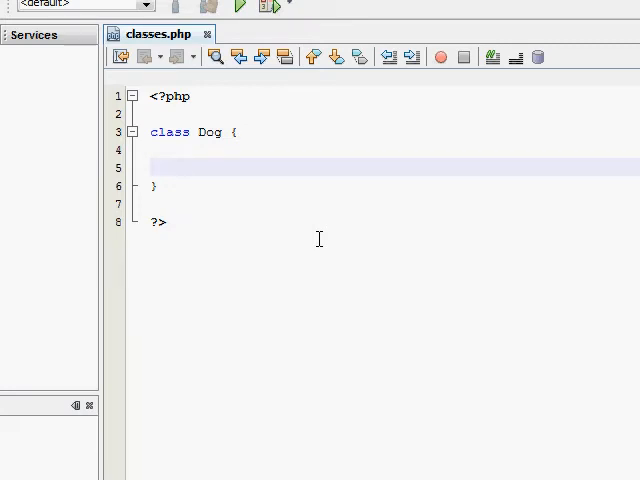
- Write public function __construct() { echo 'WOOF WOOF'; } inside the empty Dog class
{"action": "left_click", "coordinate": [184, 168]}
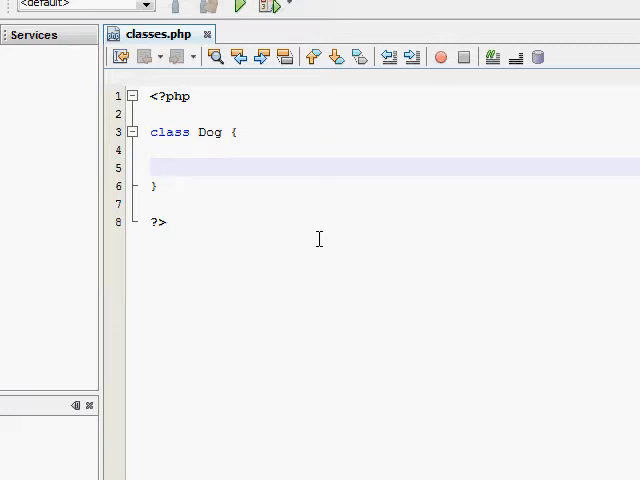
{"action": "left_click", "coordinate": [184, 168]}
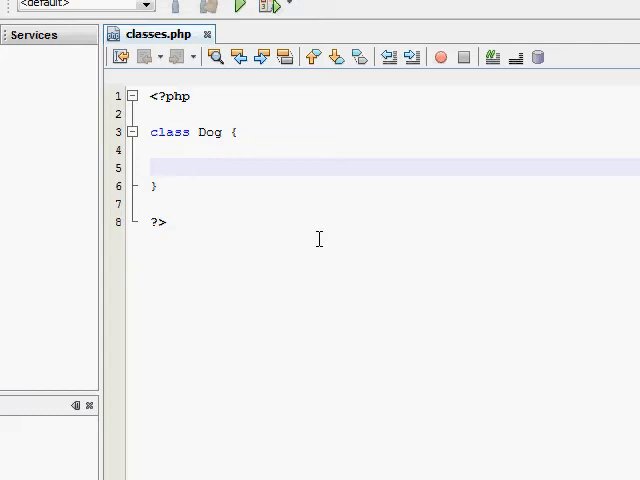
{"action": "left_click", "coordinate": [184, 168]}
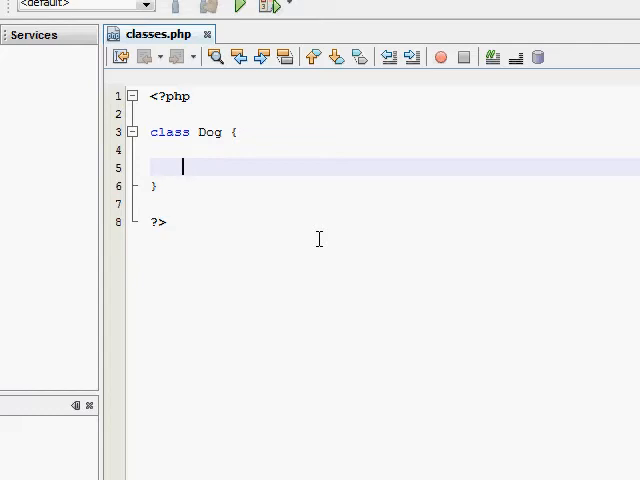
{"action": "type", "text": "pu"}
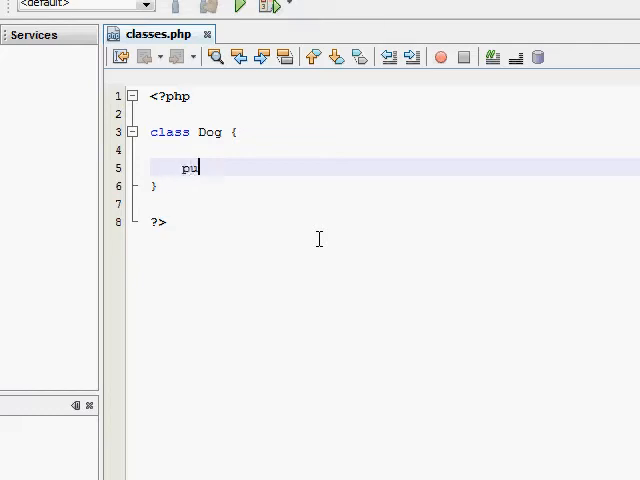
{"action": "type", "text": "blic functio"}
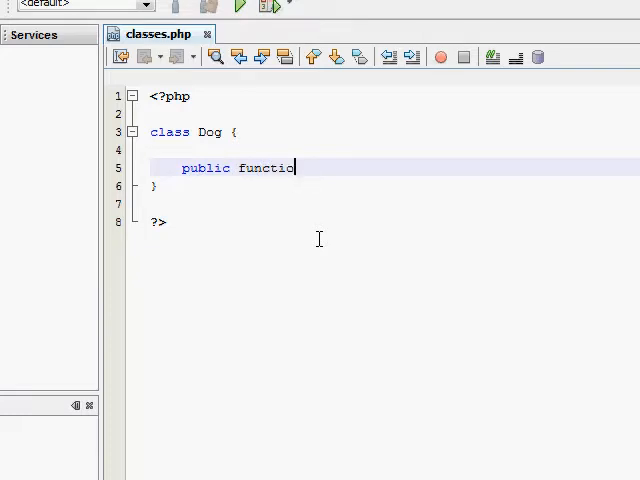
{"action": "type", "text": "n"}
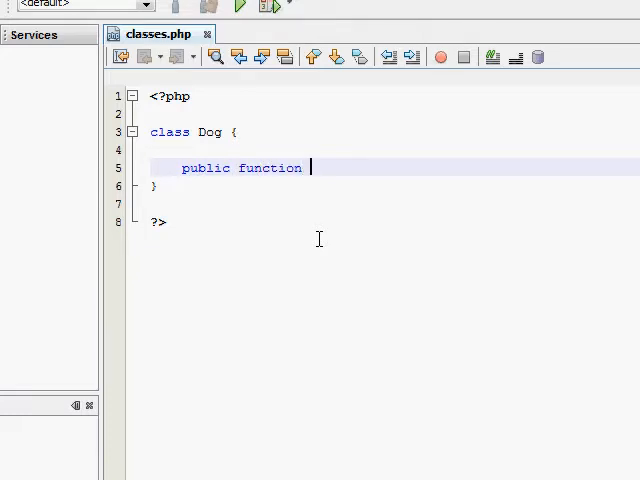
{"action": "type", "text": "__"}
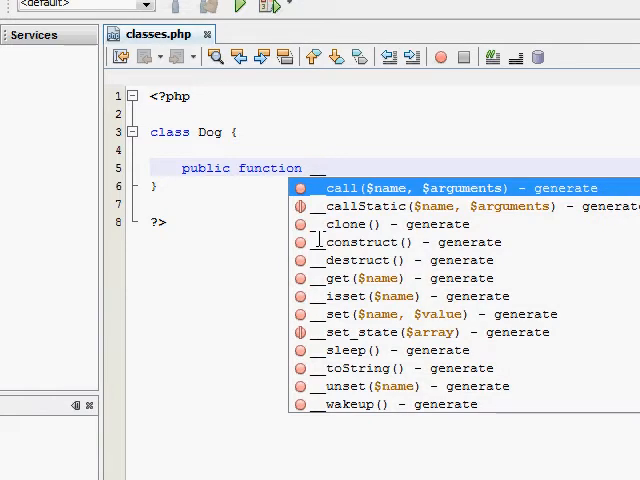
{"action": "type", "text": "construct ("}
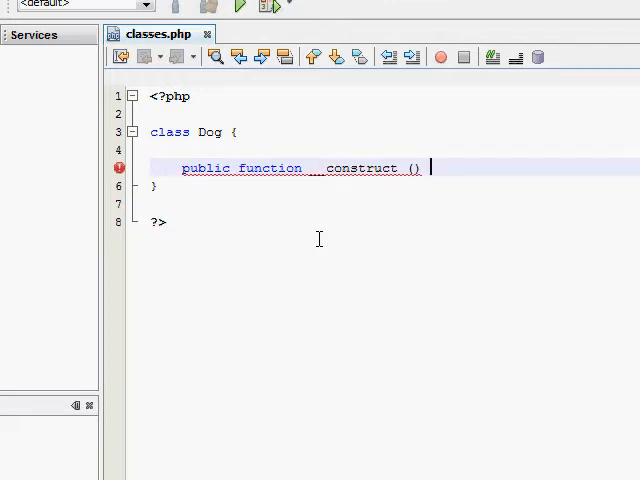
{"action": "type", "text": "{"}
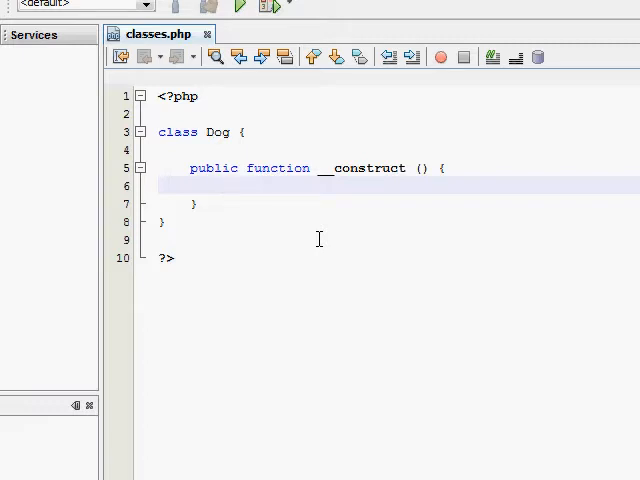
{"action": "type", "text": "echo"}
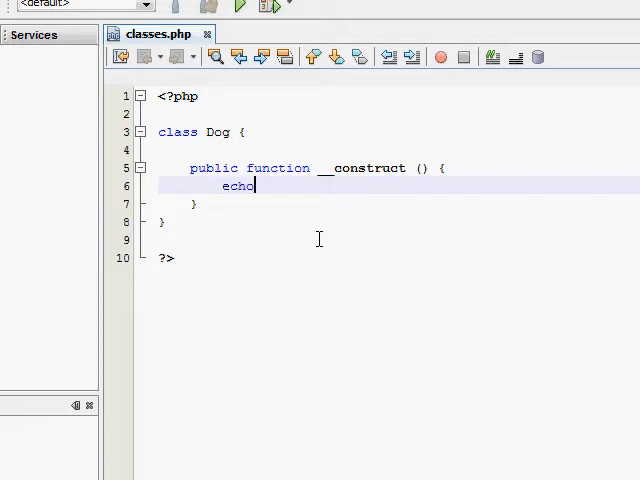
{"action": "type", "text": "'WOOF'"}
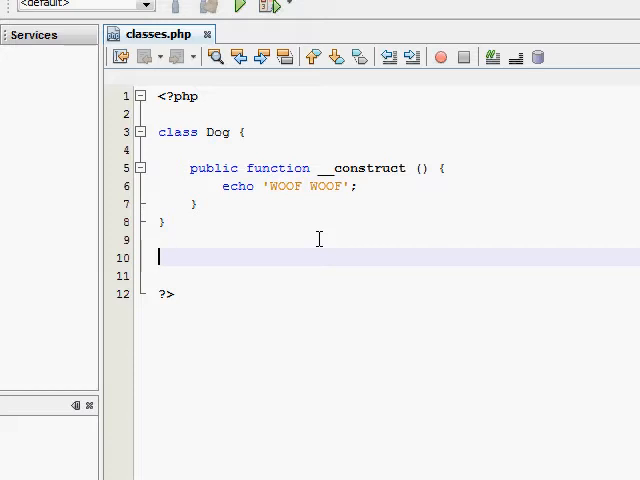
- Add $Dog = new Dog; below the class and run the script
{"action": "type", "text": "$"}
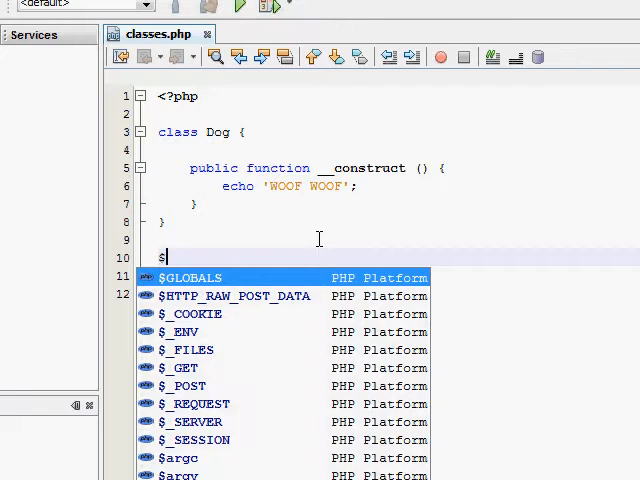
{"action": "type", "text": "Dog = new"}
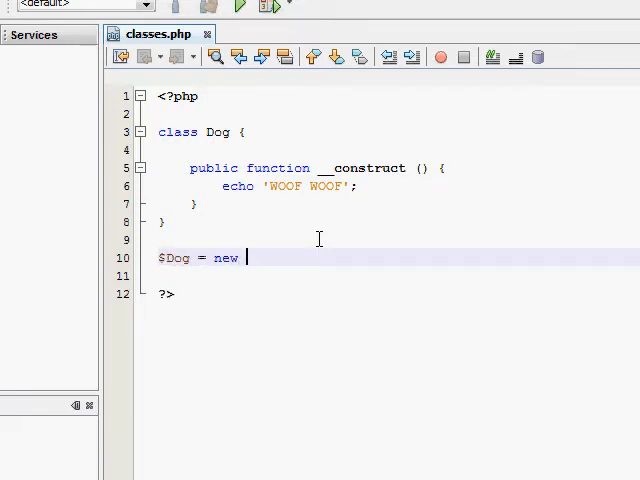
{"action": "type", "text": "Dog;"}
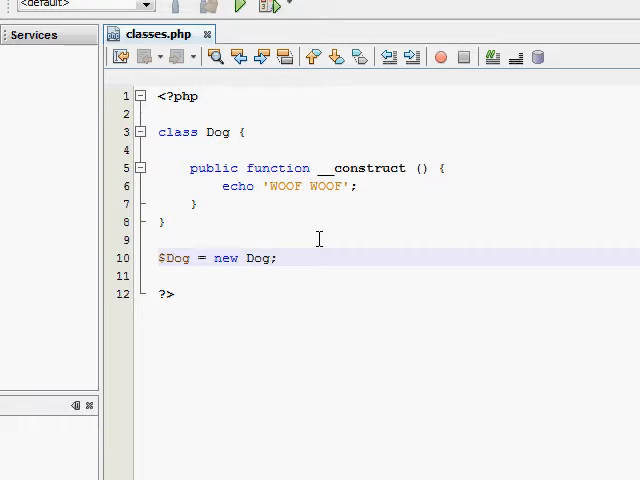
{"action": "left_click", "coordinate": [282, 258]}
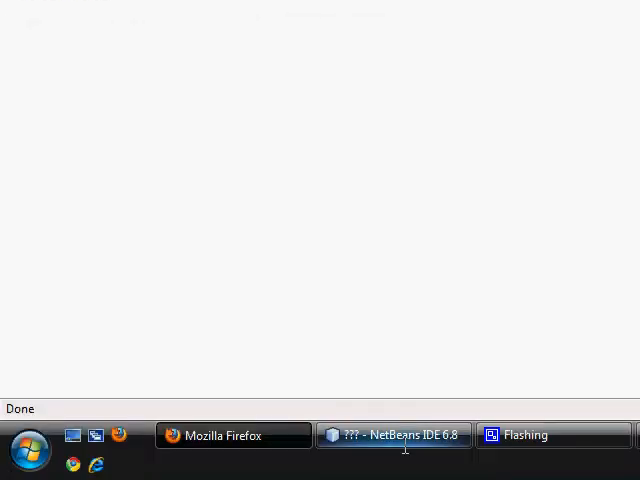
- Return from the empty Firefox output page to the NetBeans editor
{"action": "left_click", "coordinate": [392, 436]}
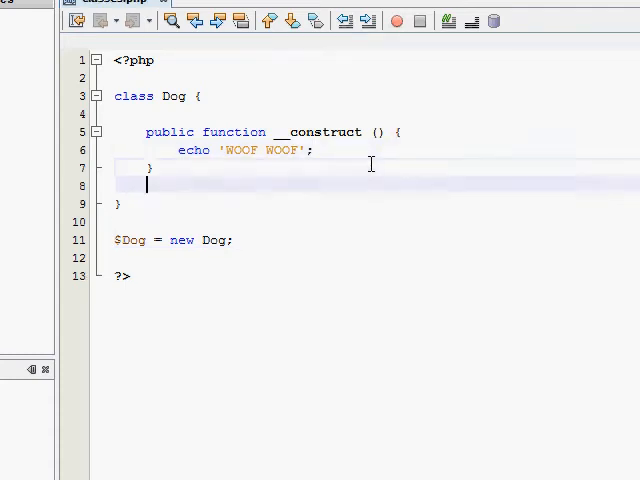
- Write public function PrintText() { echo '<br />Hello, I am a dog.'; } below the constructor
{"action": "type", "text": "public fu"}
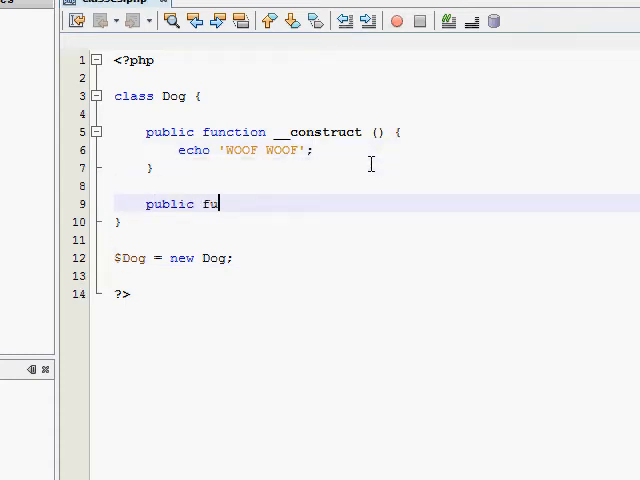
{"action": "type", "text": "nction Print"}
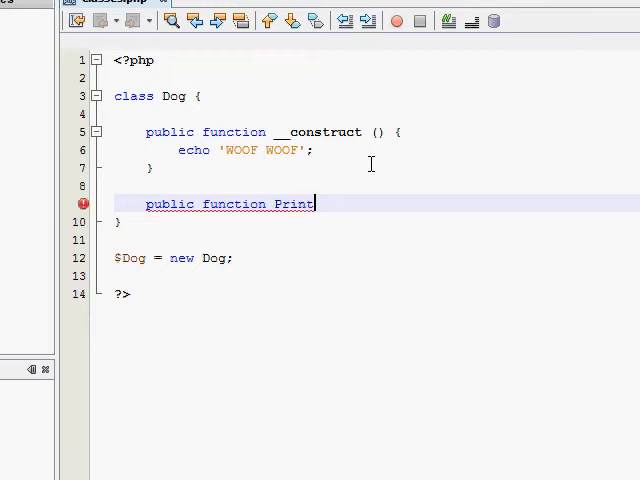
{"action": "type", "text": "Text ()"}
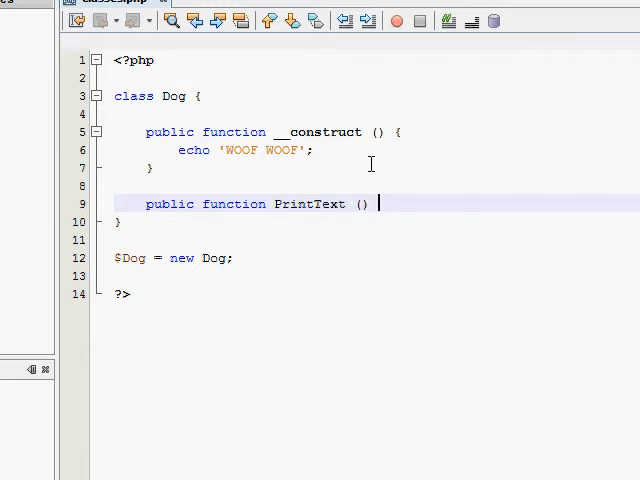
{"action": "type", "text": "{"}
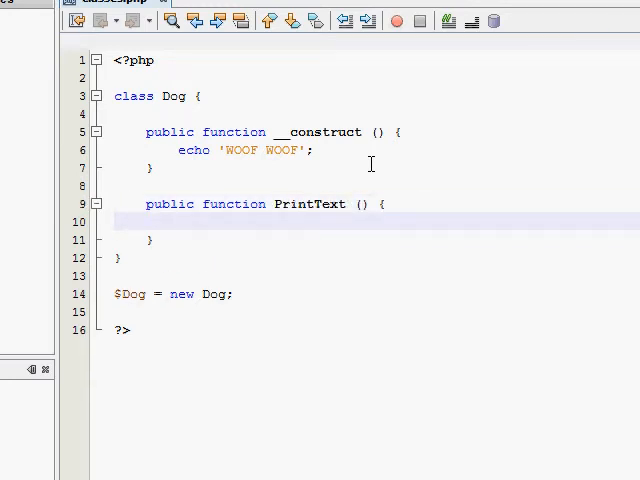
{"action": "type", "text": "echo"}
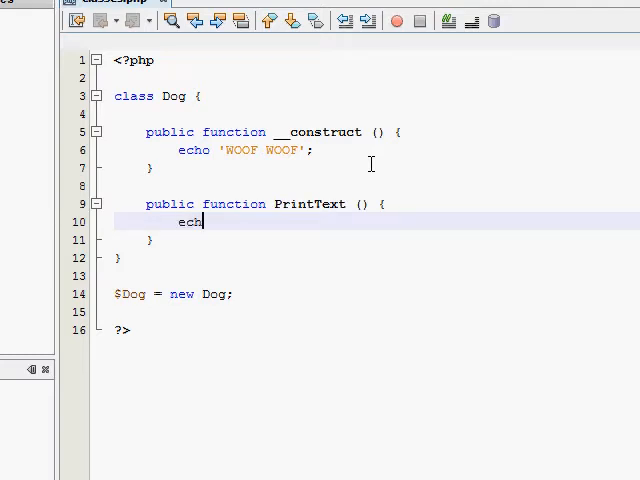
{"action": "type", "text": "'"}
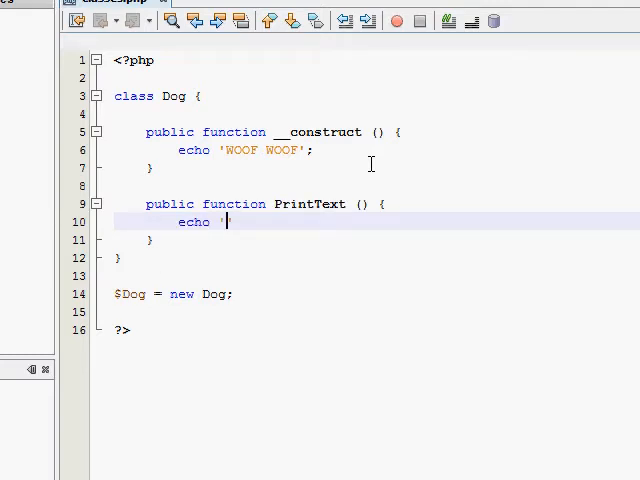
{"action": "type", "text": "<br />"}
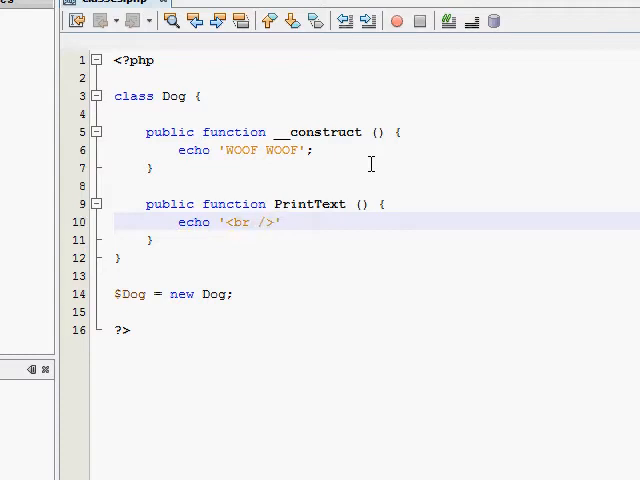
{"action": "type", "text": "Hello, I am a"}
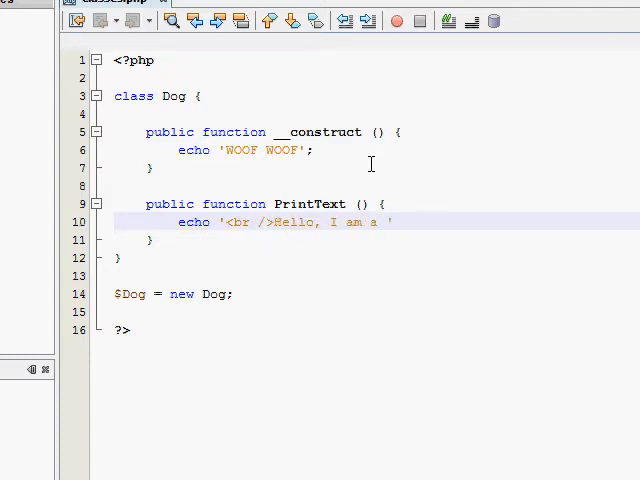
{"action": "type", "text": "dog.'"}
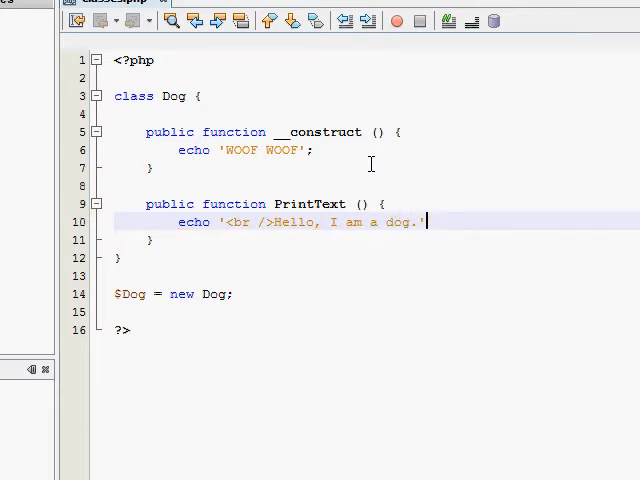
{"action": "type", "text": ";"}
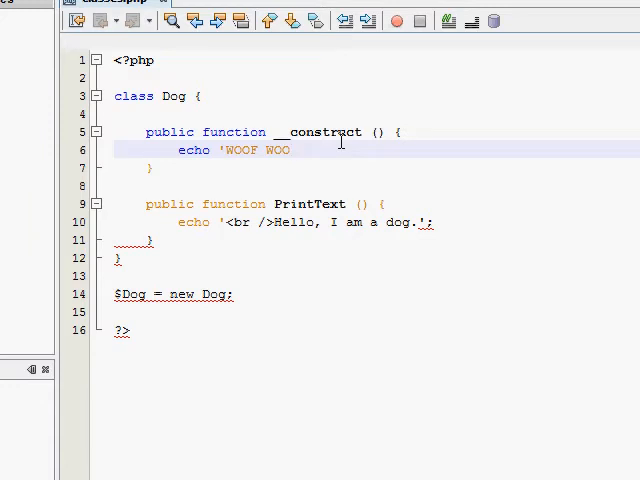
- Replace the constructor's WOOF WOOF echo with $this->PrintText();
{"action": "key", "text": "Delete"}
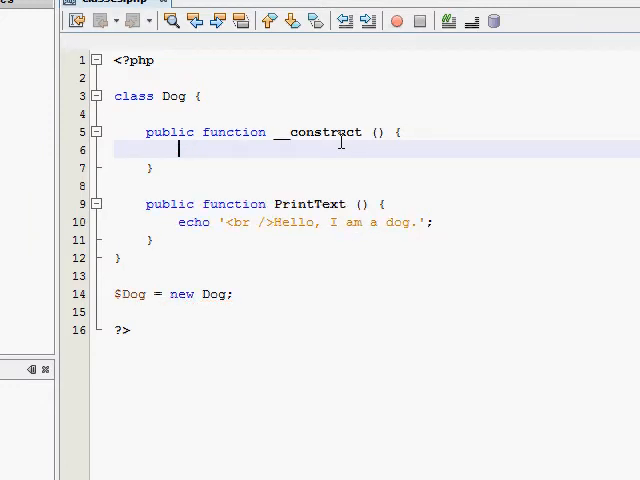
{"action": "type", "text": "$this->Pr"}
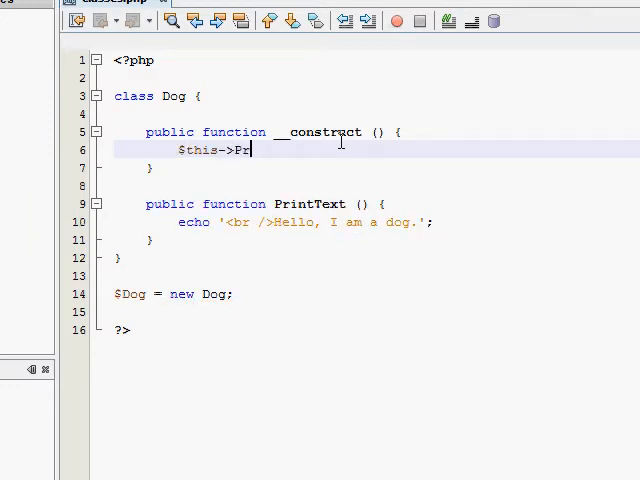
{"action": "type", "text": "intText()"}
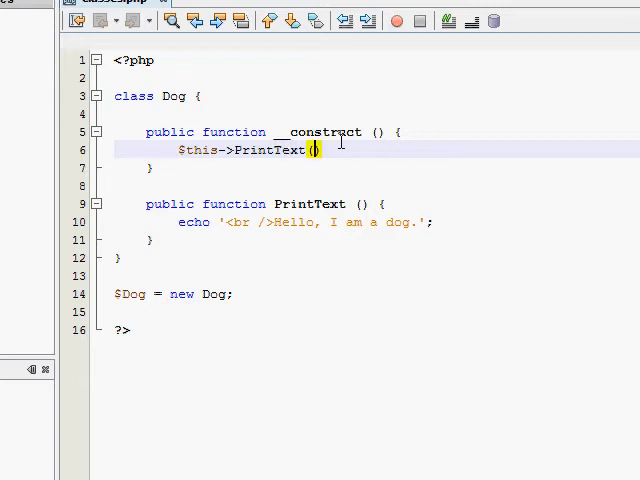
{"action": "type", "text": ";"}
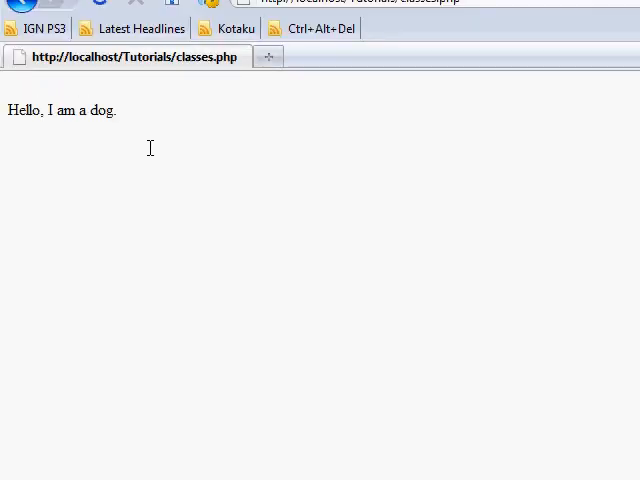
- Refresh localhost/Tutorials/classes.php to see 'Hello, I am a dog.', then return to the editor
{"action": "left_click", "coordinate": [332, 434]}
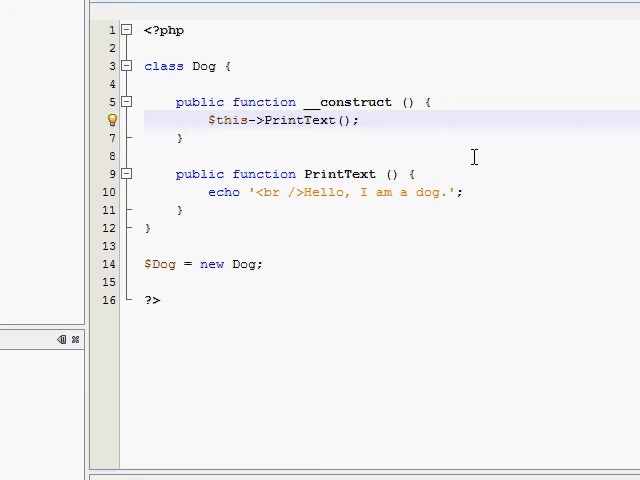
{"action": "left_click", "coordinate": [360, 120]}
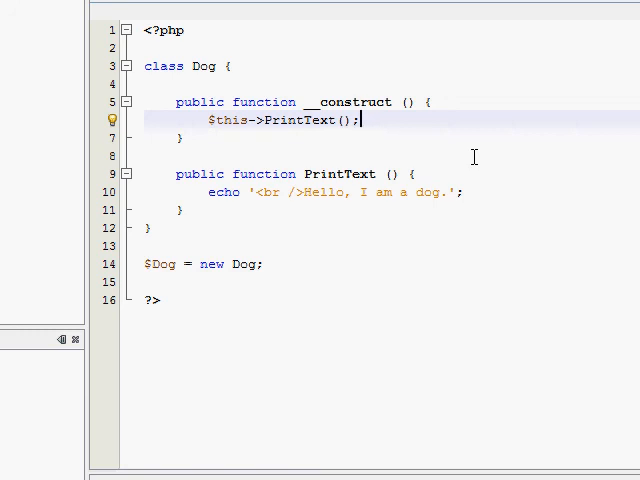